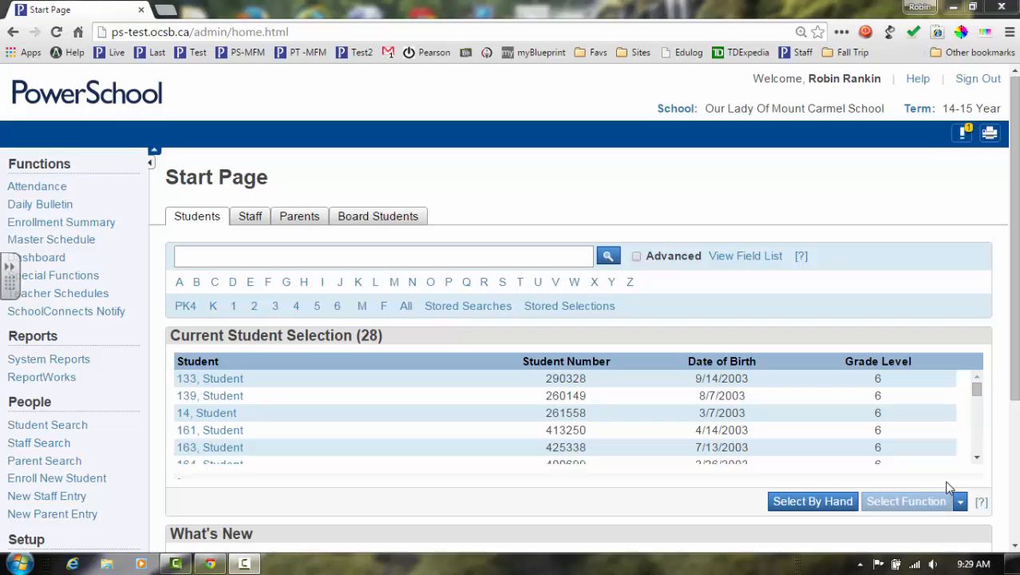
pyautogui.moveTo(934, 486)
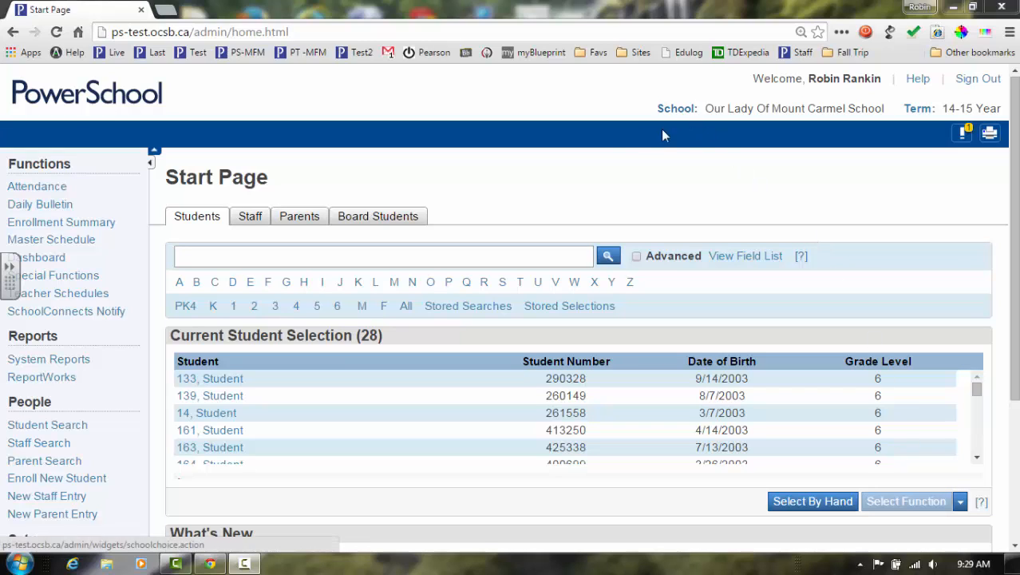
# Open the '133, Student' record from the 28-student Current Student Selection.
pyautogui.click(210, 378)
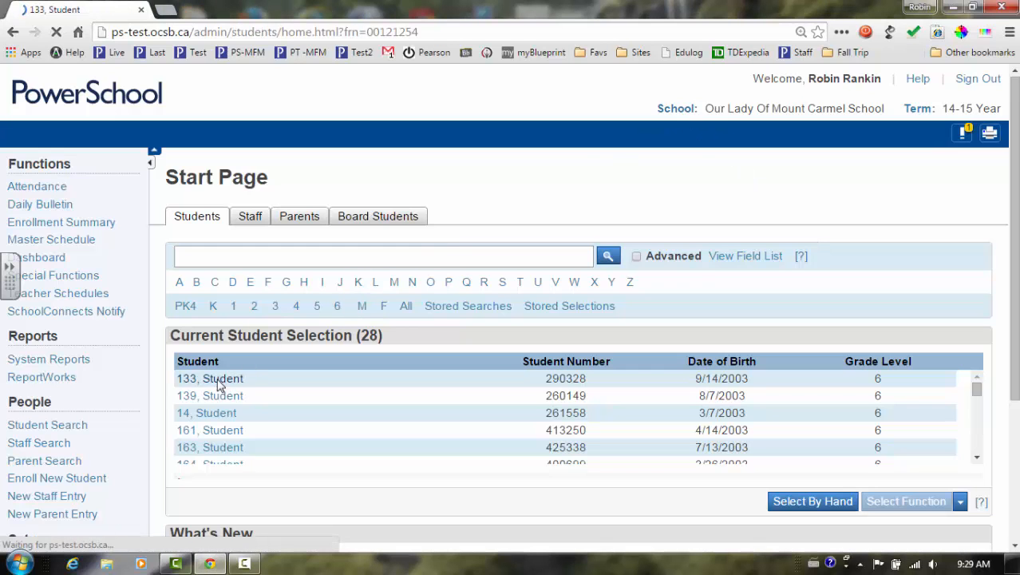
pyautogui.click(209, 378)
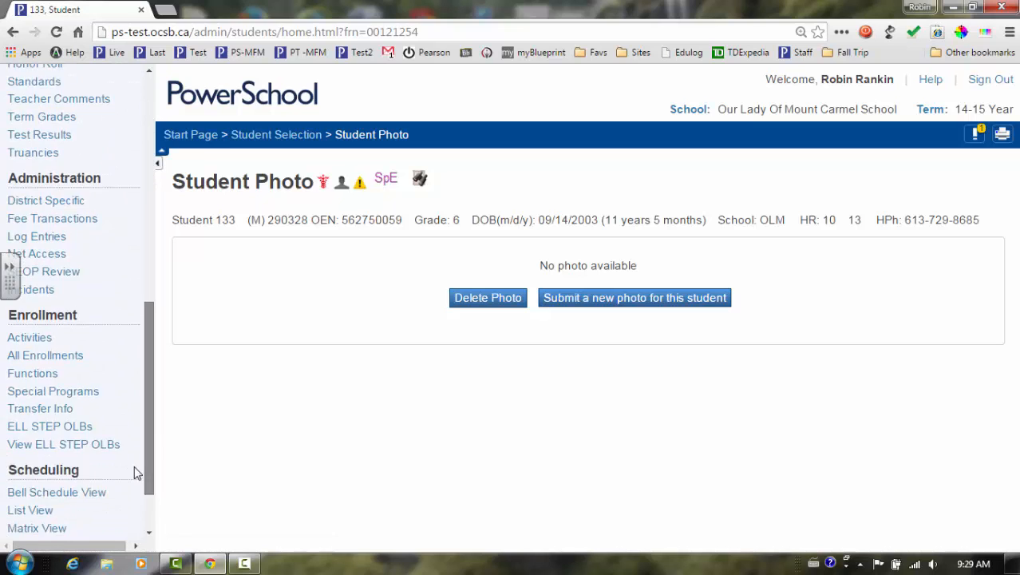
# Go to the ELL STEP OLBs page under Enrollment.
pyautogui.click(50, 375)
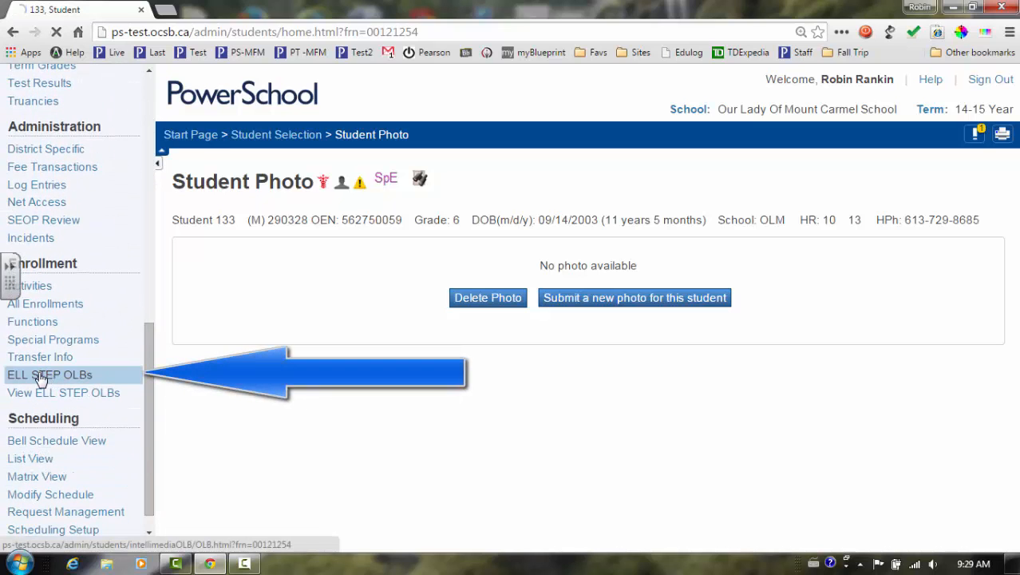
pyautogui.click(49, 375)
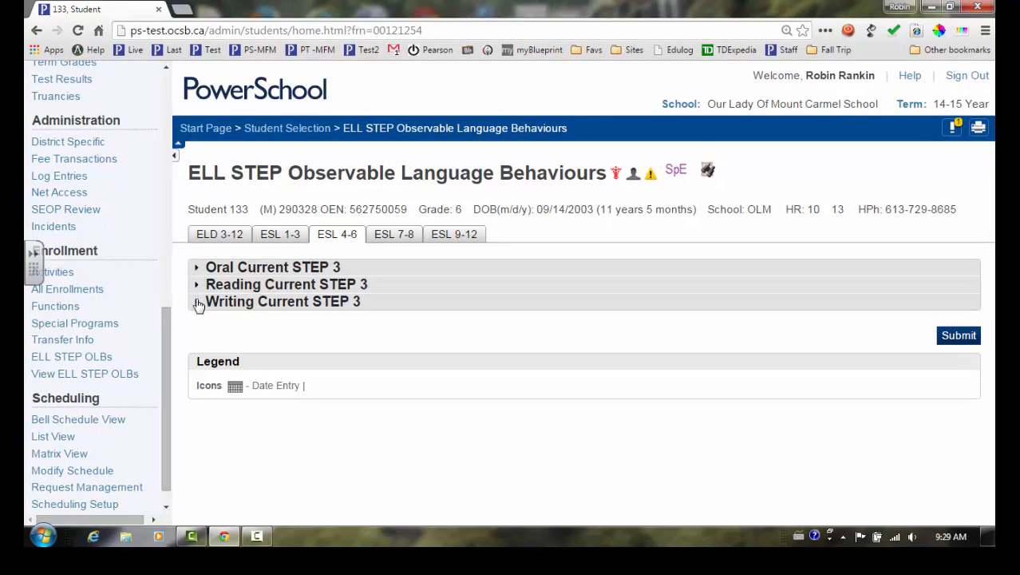
# Date Oral STEP 4 vocabulary 3/11/2015 and conversational norms 3/12/2015.
pyautogui.click(272, 267)
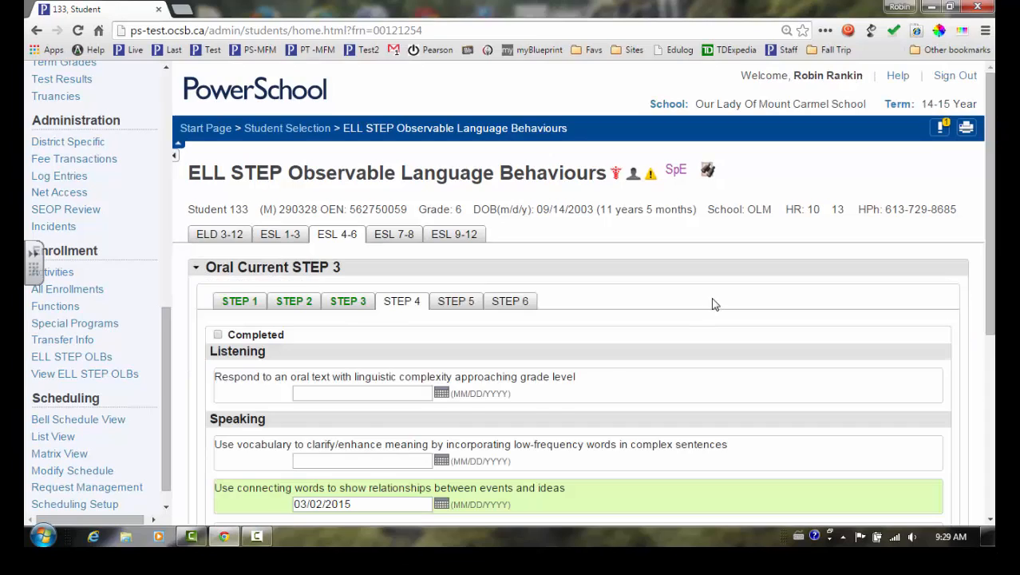
pyautogui.scroll(-3)
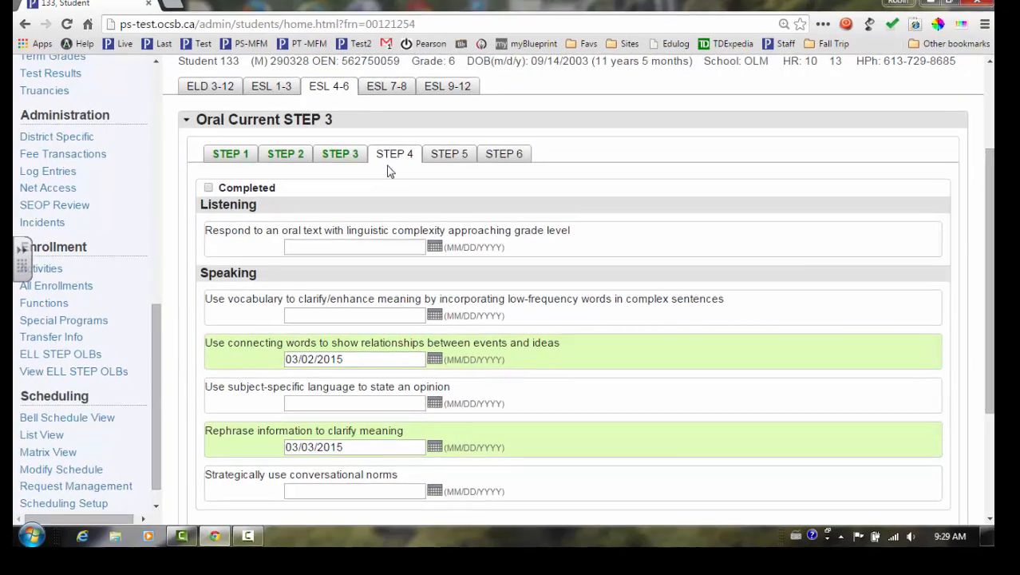
pyautogui.scroll(-3)
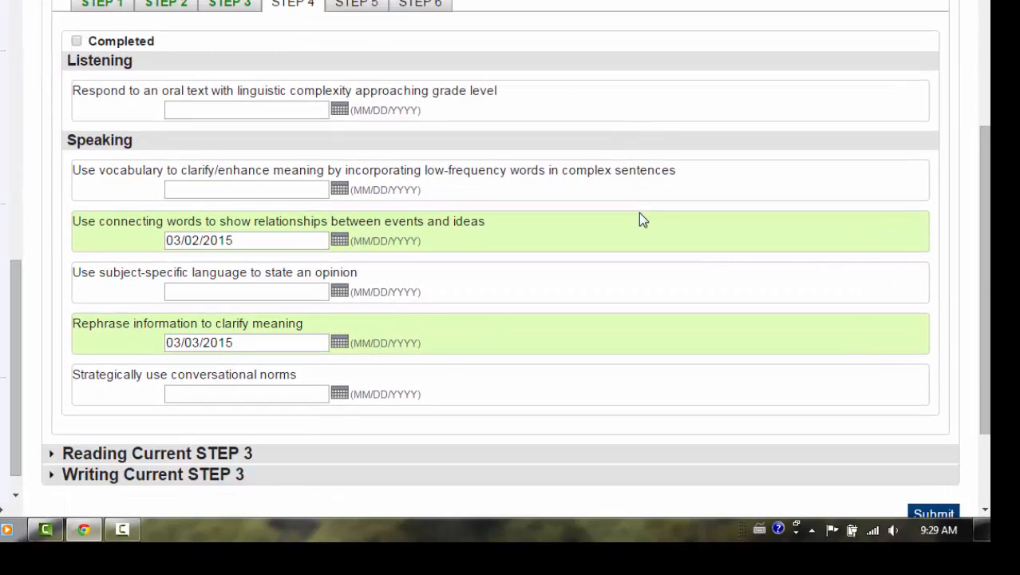
pyautogui.moveTo(372, 186)
pyautogui.write('3/11/2015')
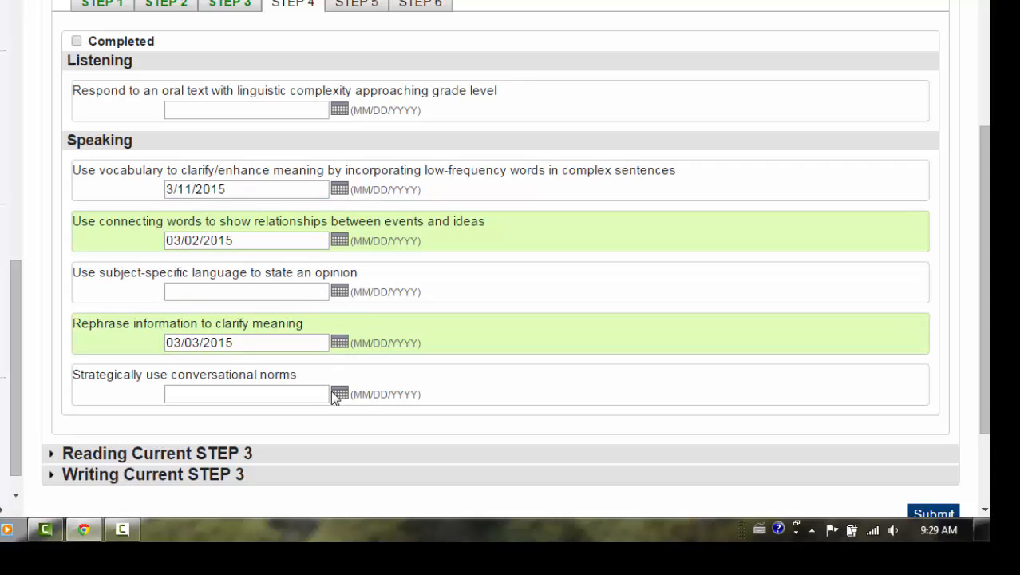
pyautogui.click(339, 394)
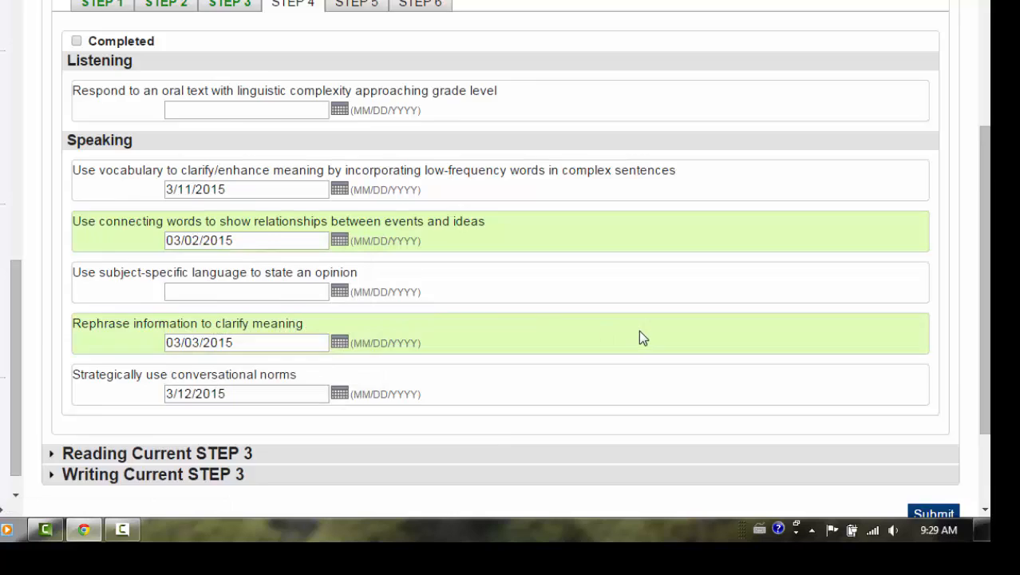
pyautogui.scroll(-3)
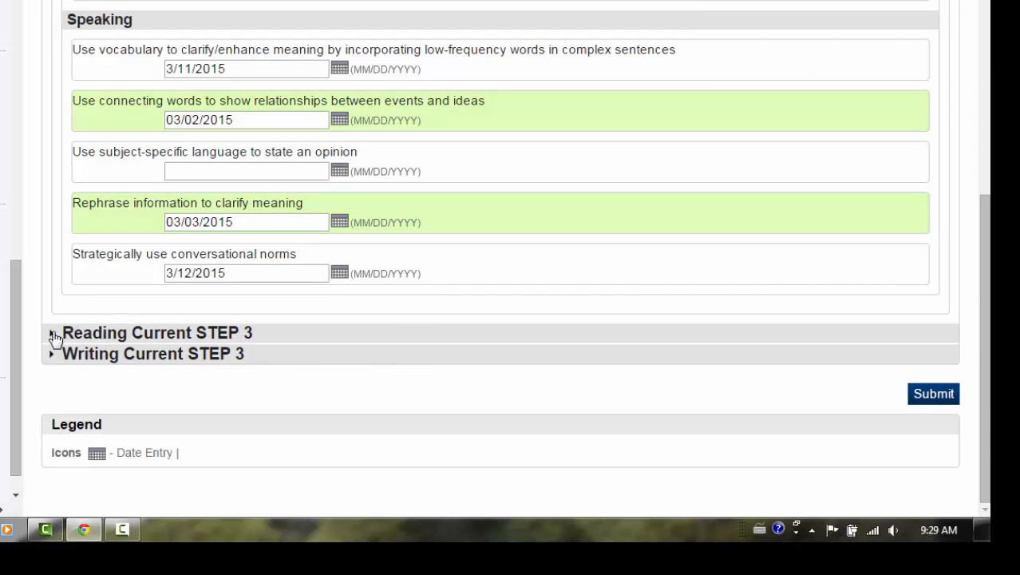
# Enter 3/4/2015 for determining unfamiliar word meanings in Reading STEP 4.
pyautogui.click(51, 334)
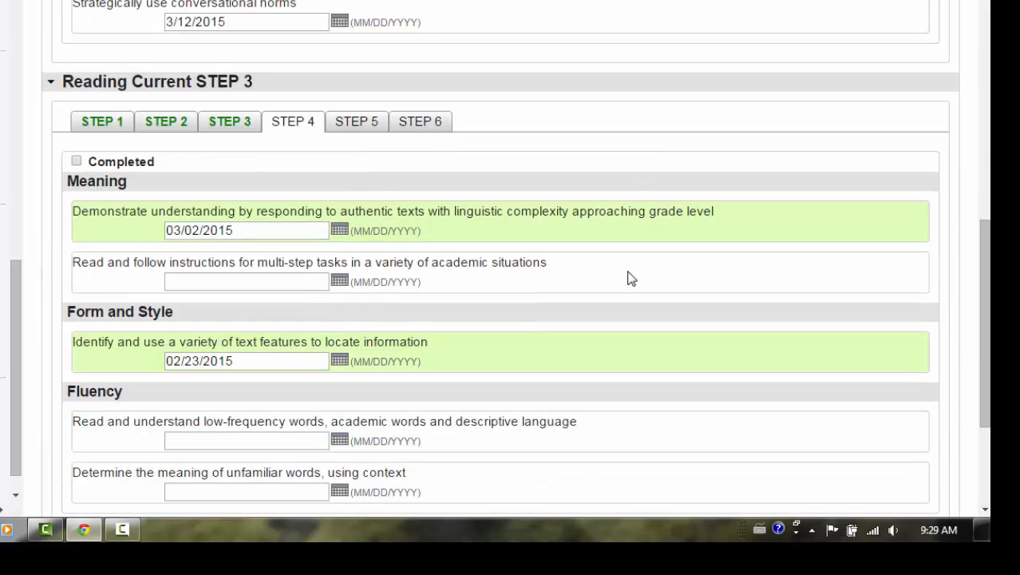
pyautogui.scroll(-3)
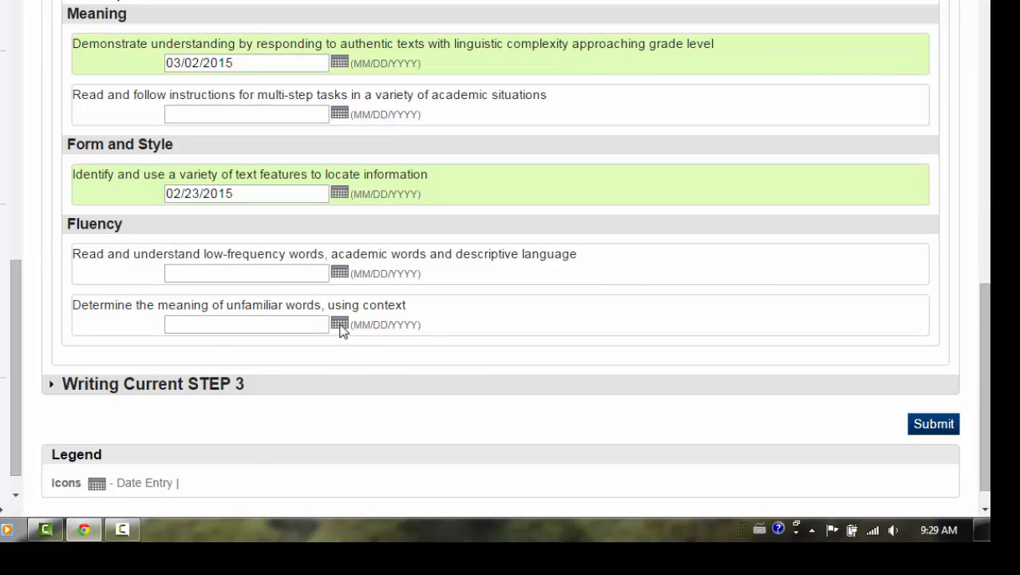
pyautogui.write('3/4/2015')
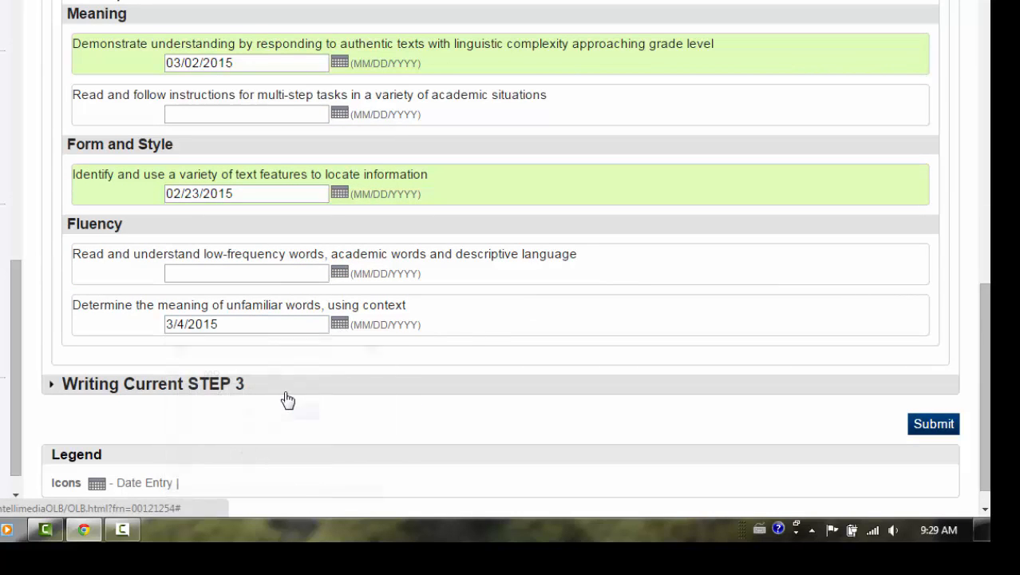
pyautogui.scroll(-3)
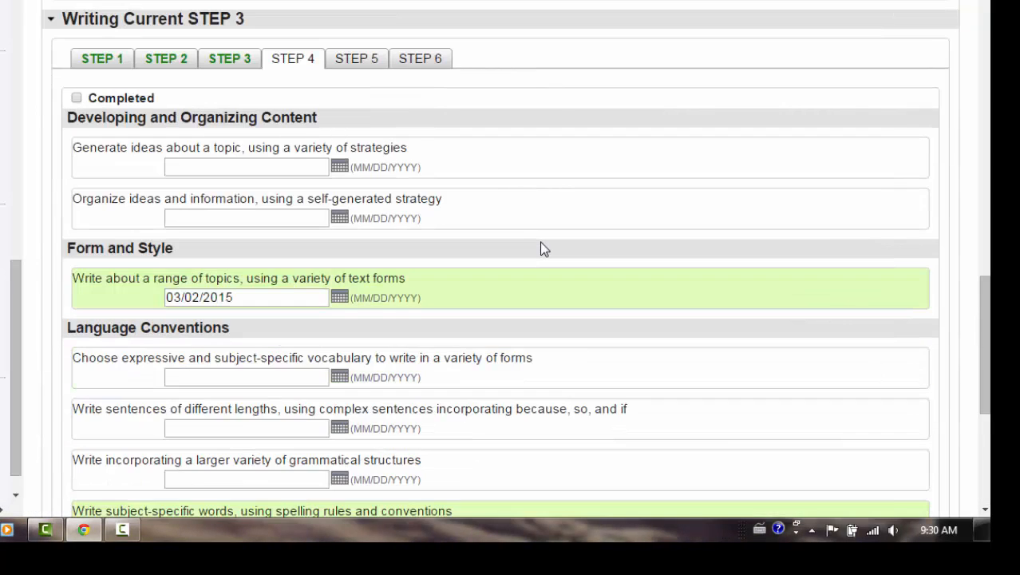
# Date Writing STEP 4 varied sentence lengths and revising for clarity both 3/11/2015.
pyautogui.scroll(-3)
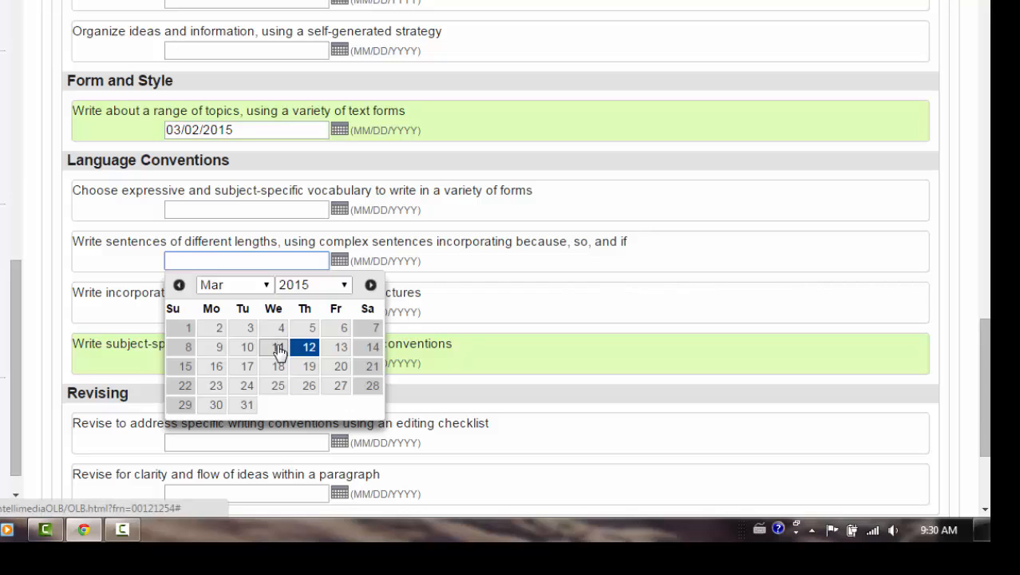
pyautogui.click(278, 347)
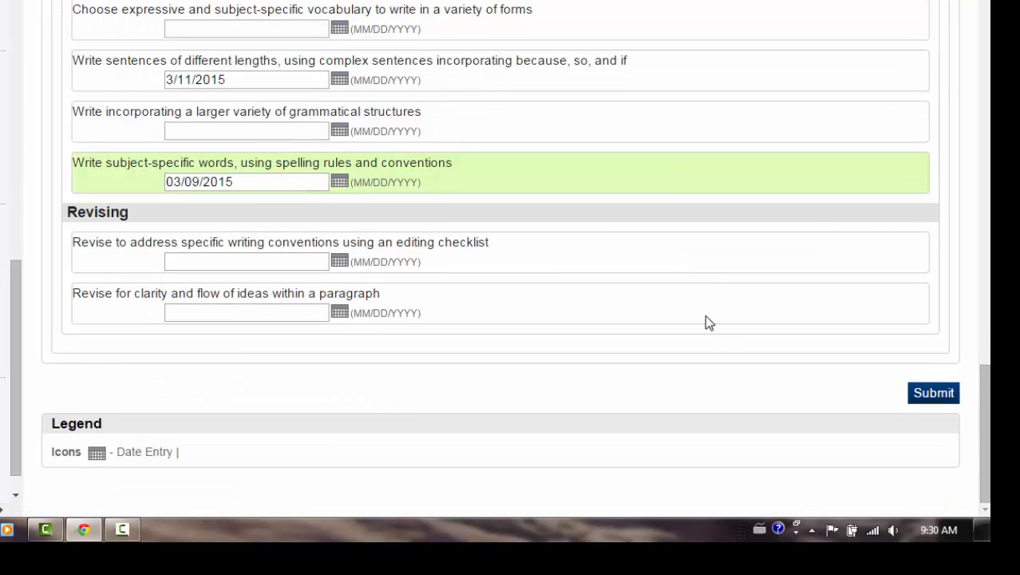
pyautogui.click(339, 313)
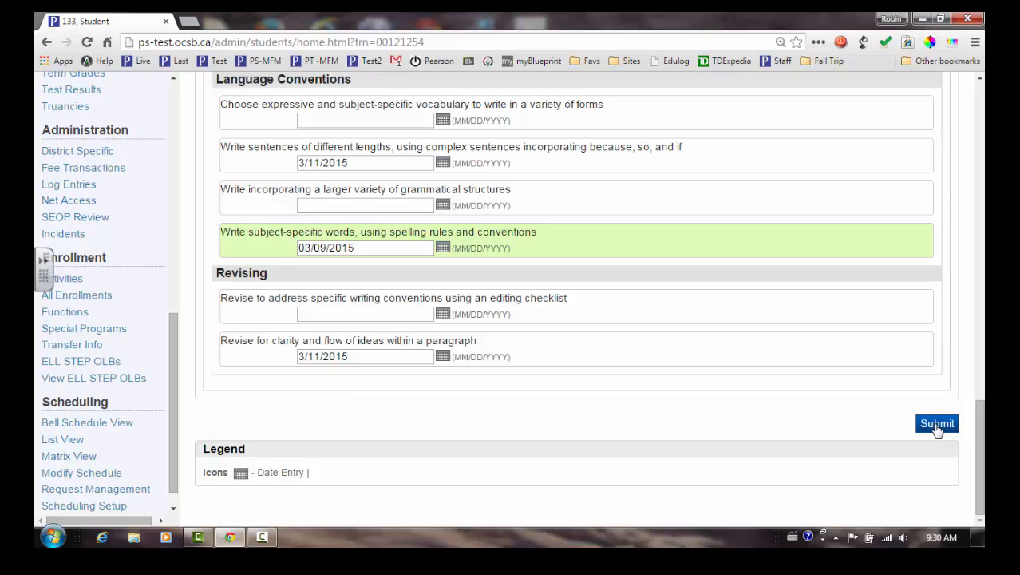
# Submit the form to record the new completion dates.
pyautogui.click(937, 423)
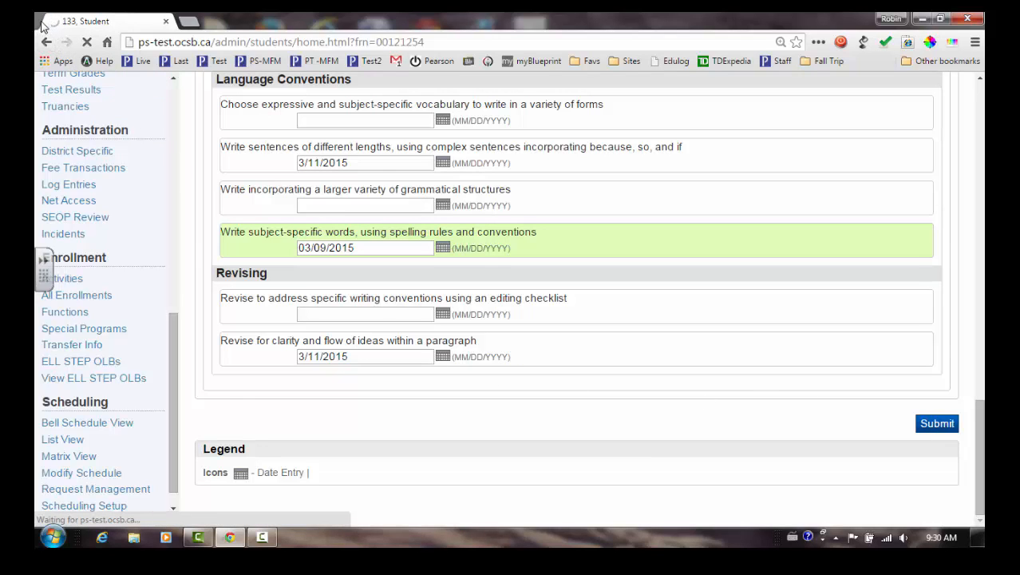
pyautogui.click(937, 423)
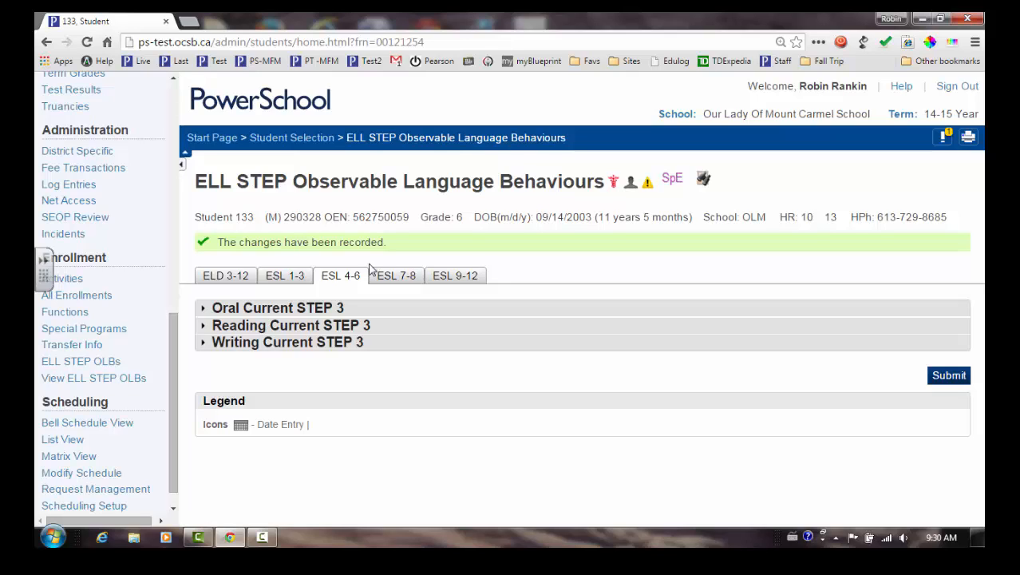
pyautogui.moveTo(377, 380)
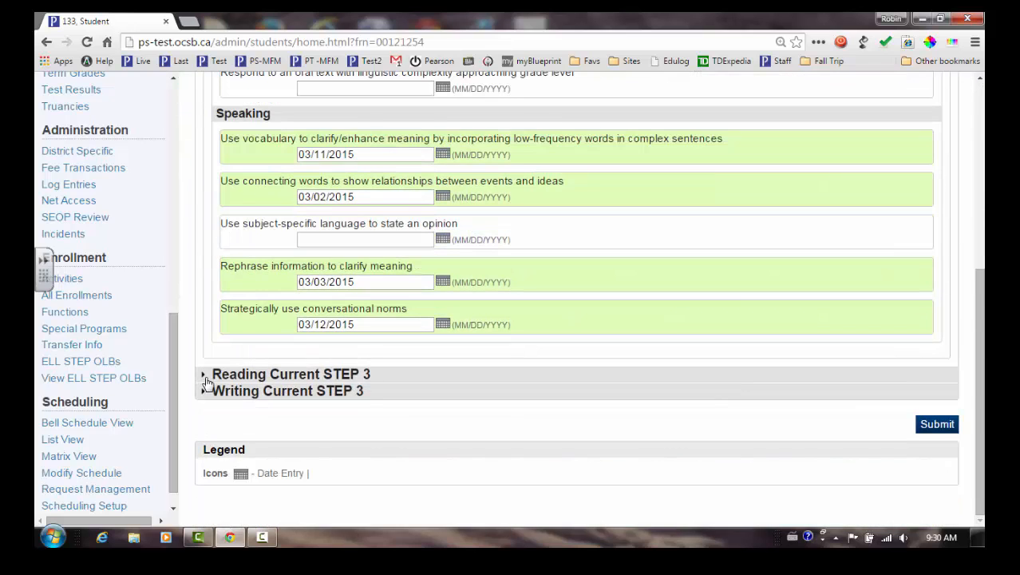
# Expand the Reading and Writing Current STEP 3 sections to review saved dates.
pyautogui.click(202, 374)
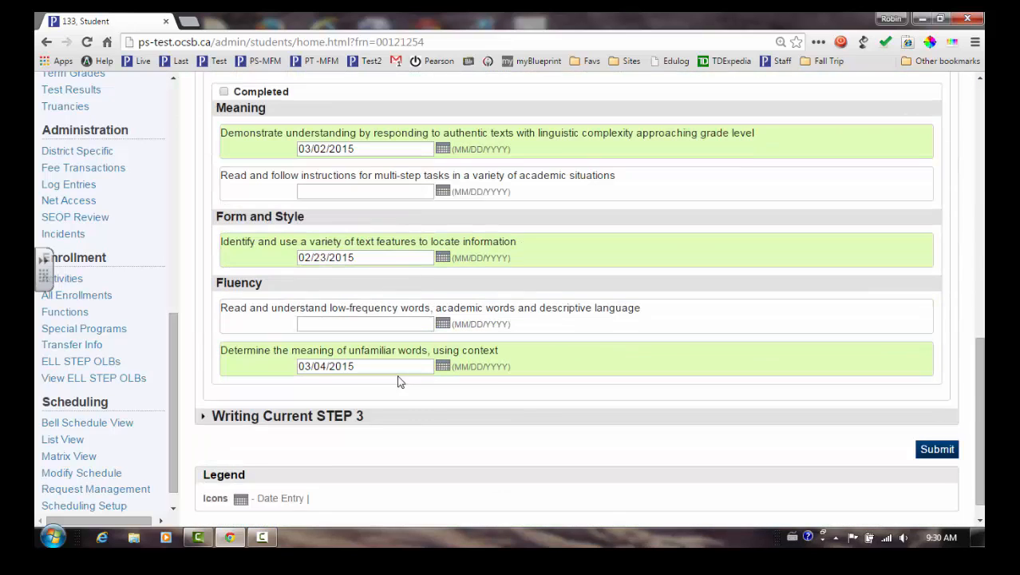
pyautogui.click(287, 415)
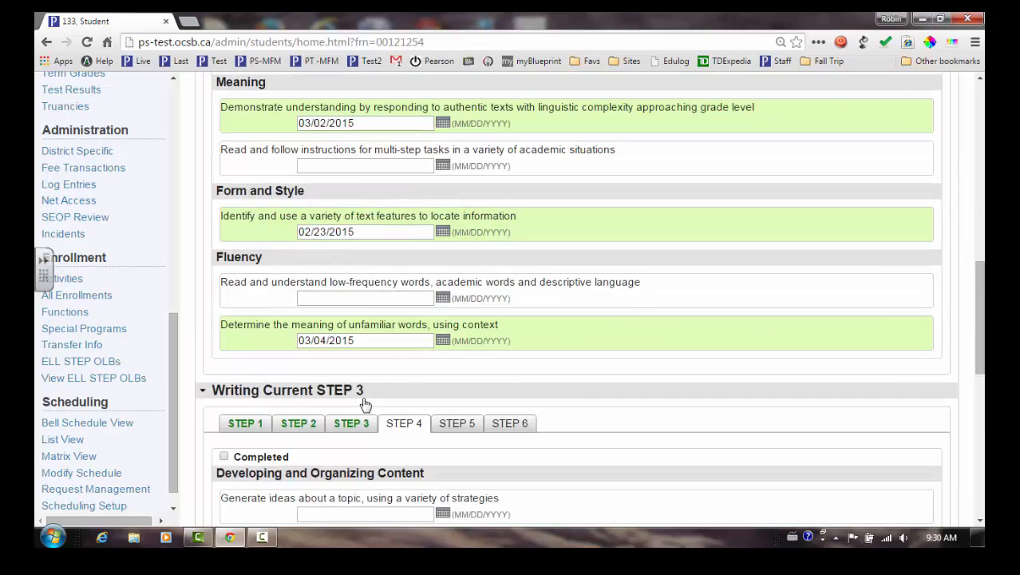
pyautogui.scroll(-3)
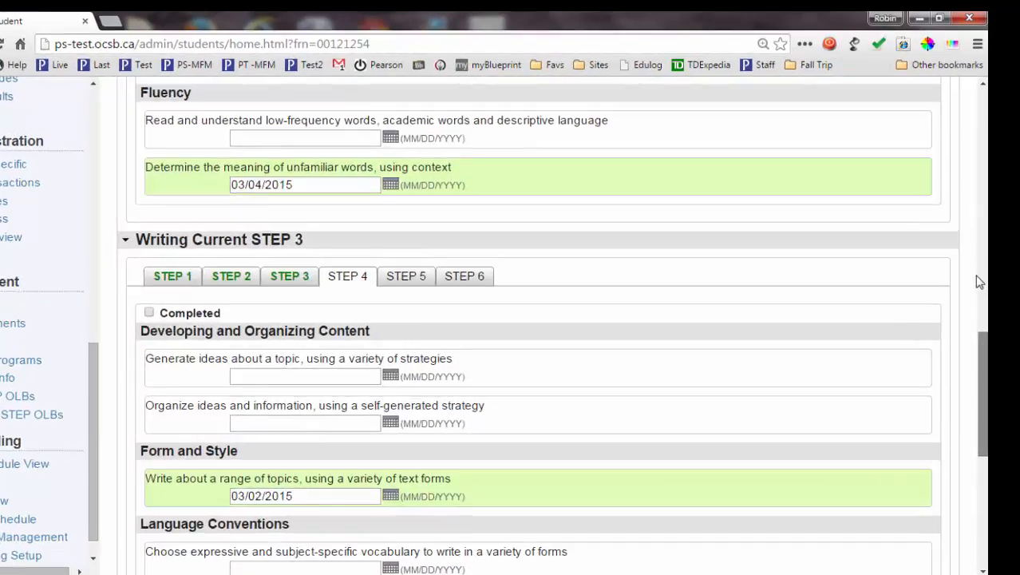